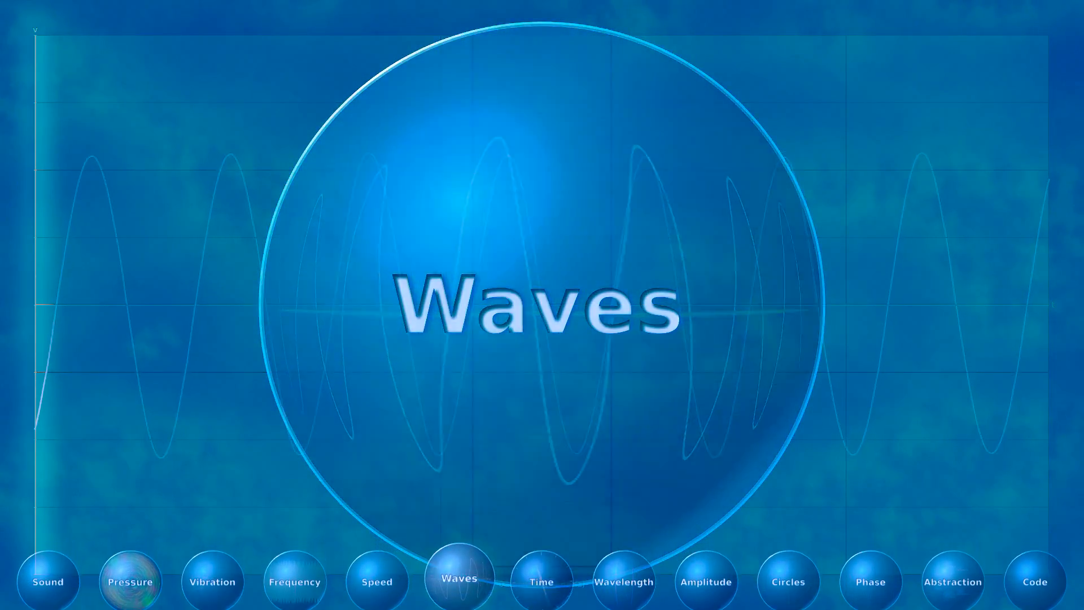
# Step: Let the Waves section play through to the two phase-shifted sine wave plot
pyautogui.click(459, 581)
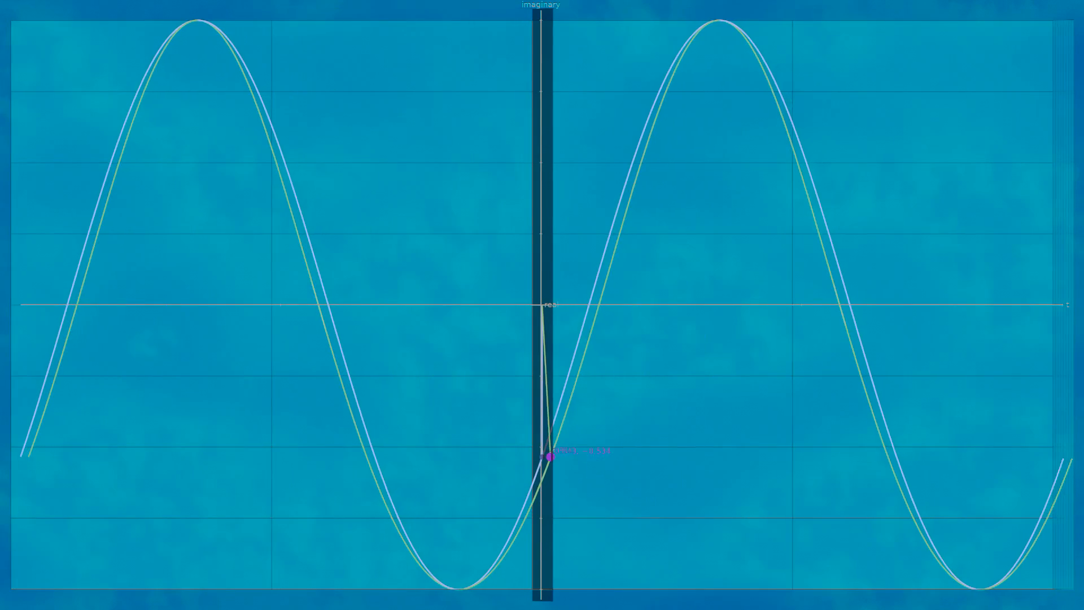
# Step: Advance from the sine wave plot to the Circles title over the unit circle
pyautogui.moveTo(552, 460); pyautogui.dragTo(552, 245)
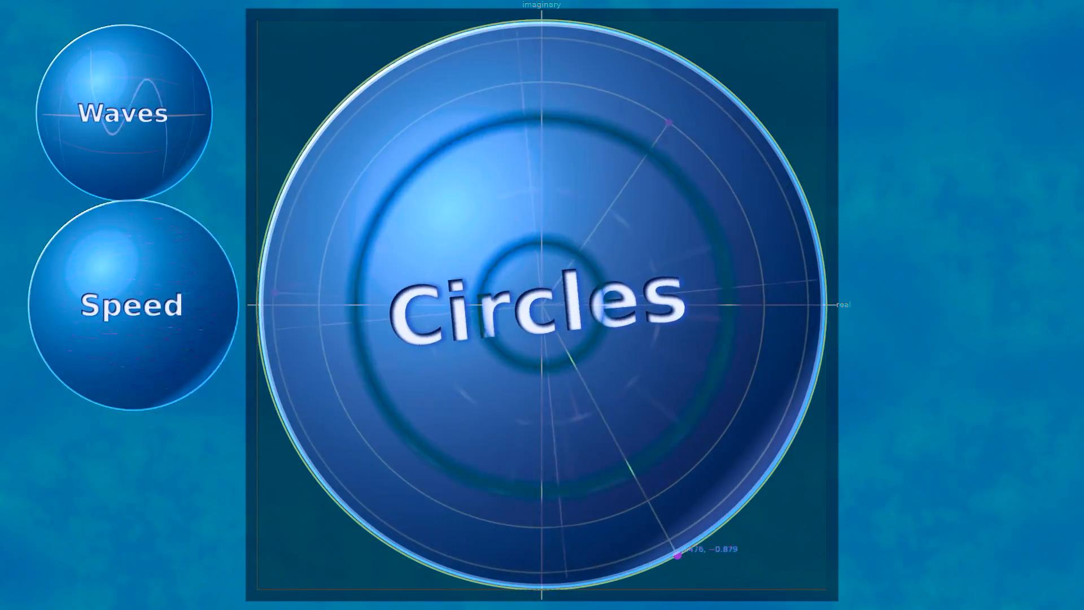
# Step: Trace the point around the unit circle repeatedly as its angle and coordinates update
pyautogui.click(125, 113)
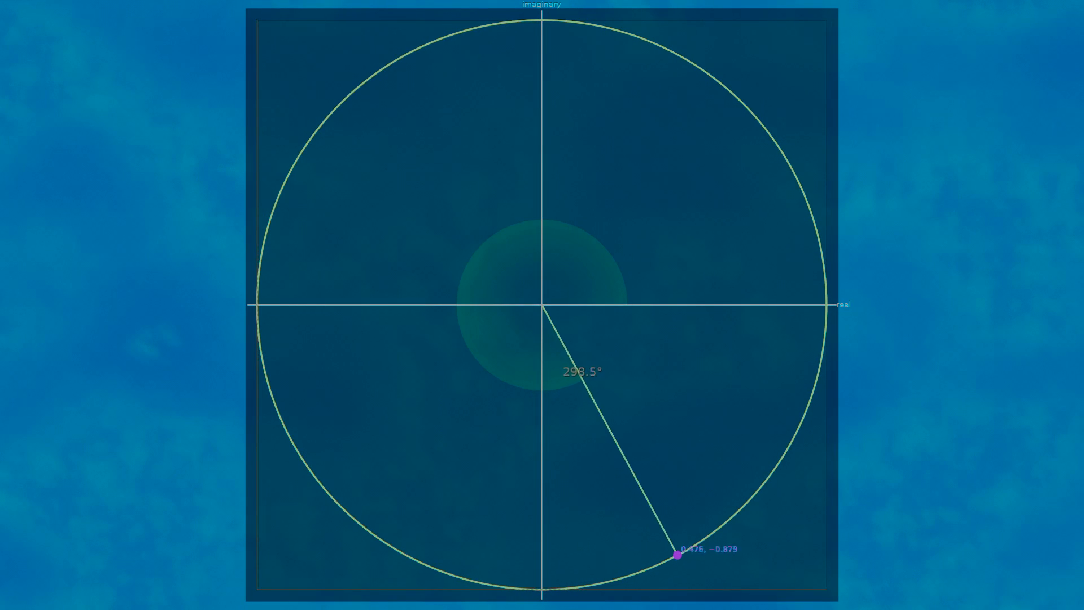
pyautogui.moveTo(677, 555); pyautogui.dragTo(813, 388)
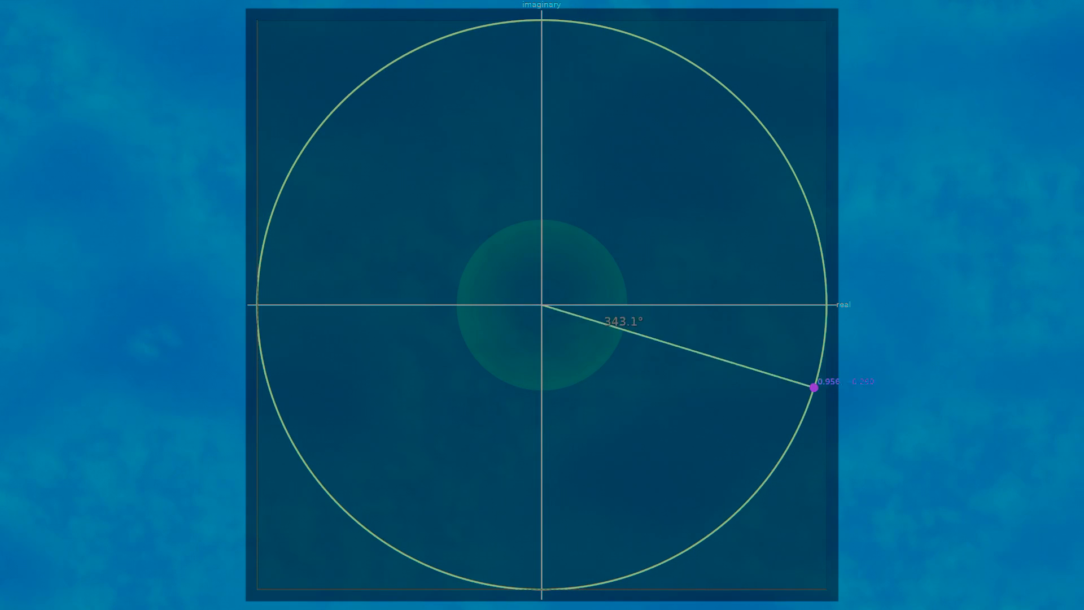
pyautogui.moveTo(813, 387); pyautogui.dragTo(791, 170)
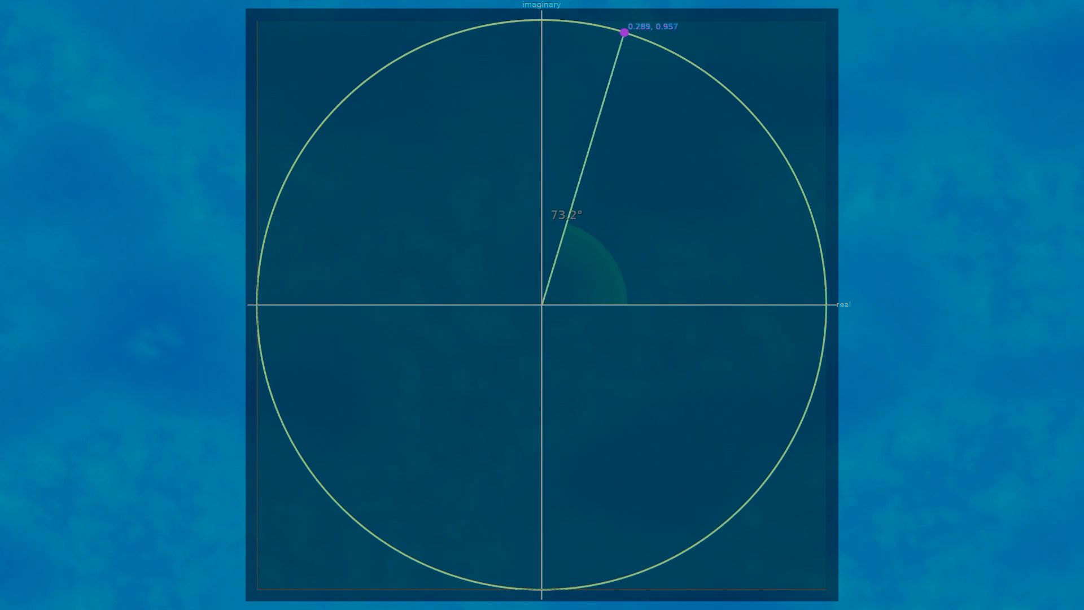
pyautogui.moveTo(624, 33); pyautogui.dragTo(406, 54)
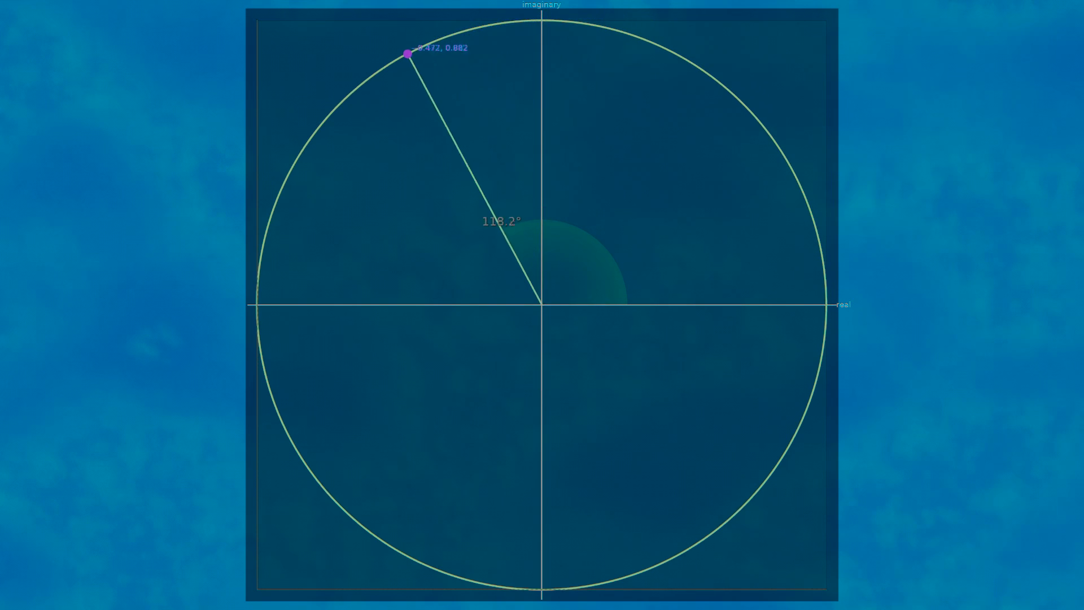
pyautogui.moveTo(404, 54); pyautogui.dragTo(268, 222)
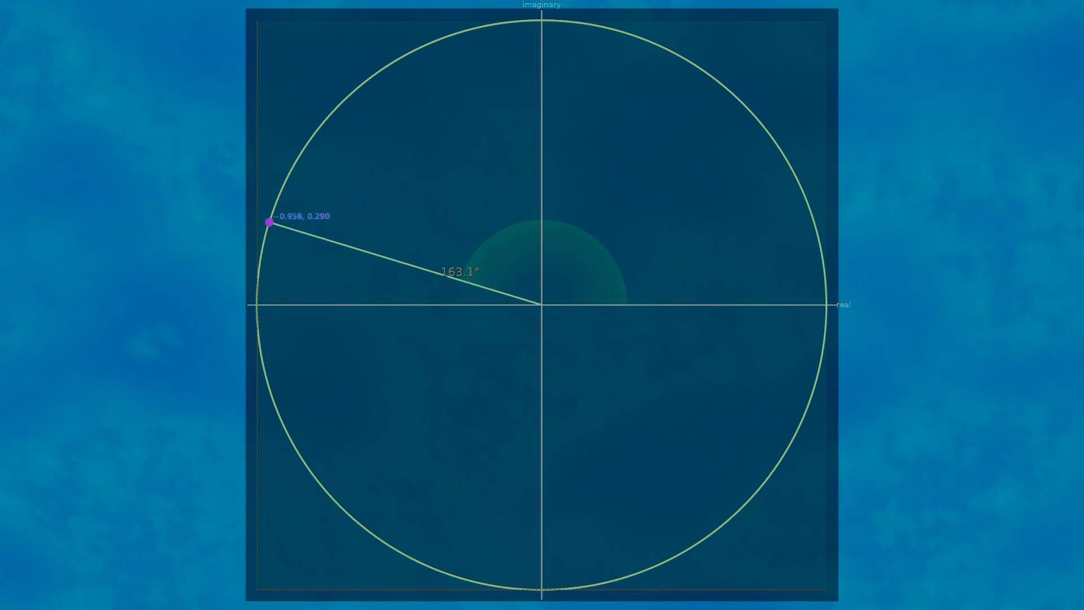
pyautogui.moveTo(268, 222); pyautogui.dragTo(290, 440)
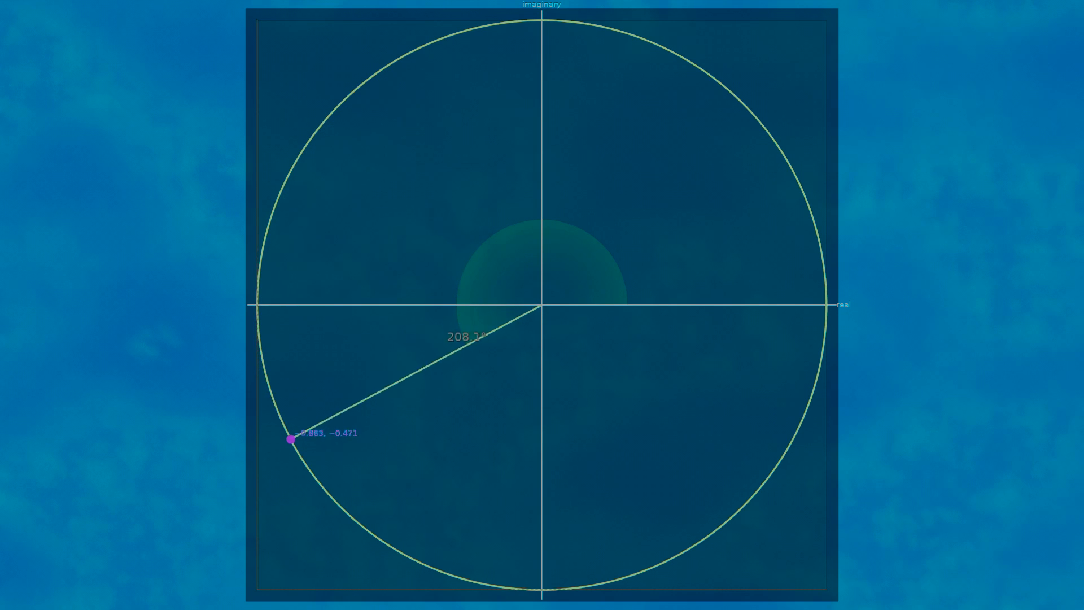
pyautogui.moveTo(289, 441); pyautogui.dragTo(459, 576)
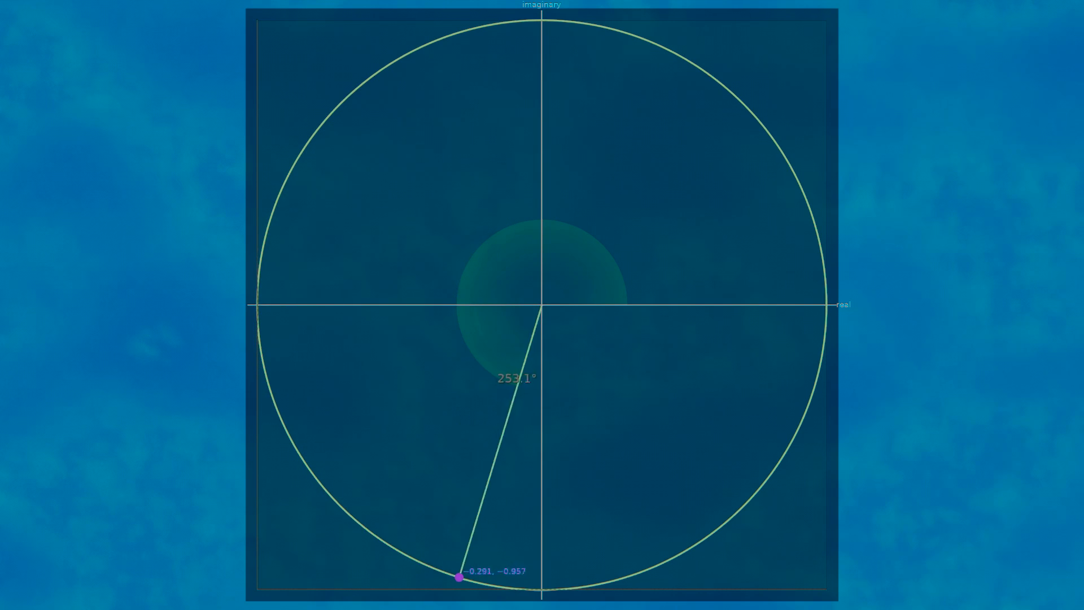
pyautogui.moveTo(459, 576); pyautogui.dragTo(675, 557)
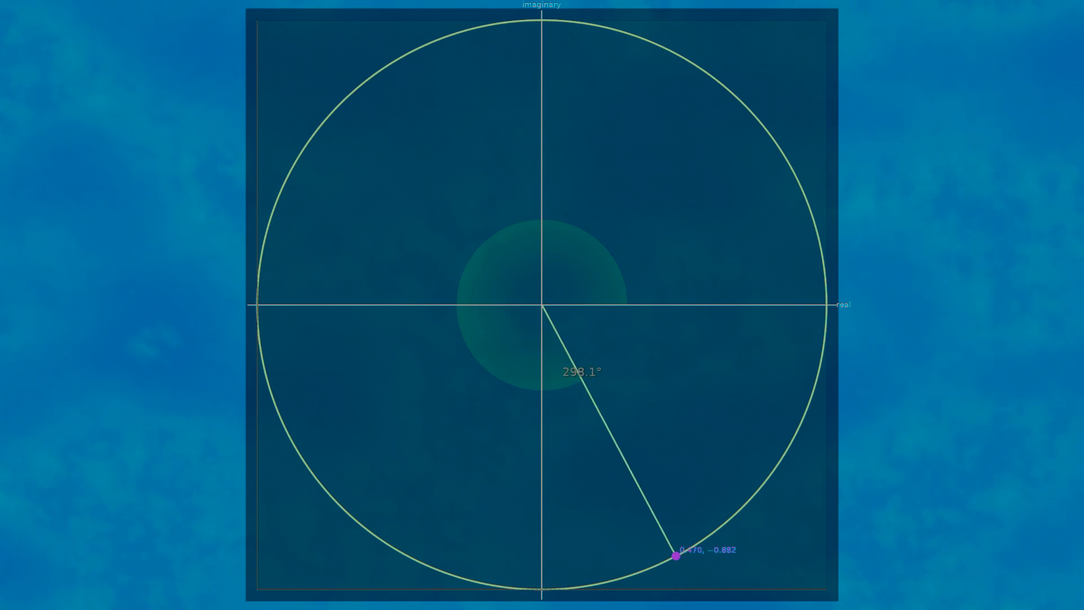
pyautogui.moveTo(676, 556); pyautogui.dragTo(813, 389)
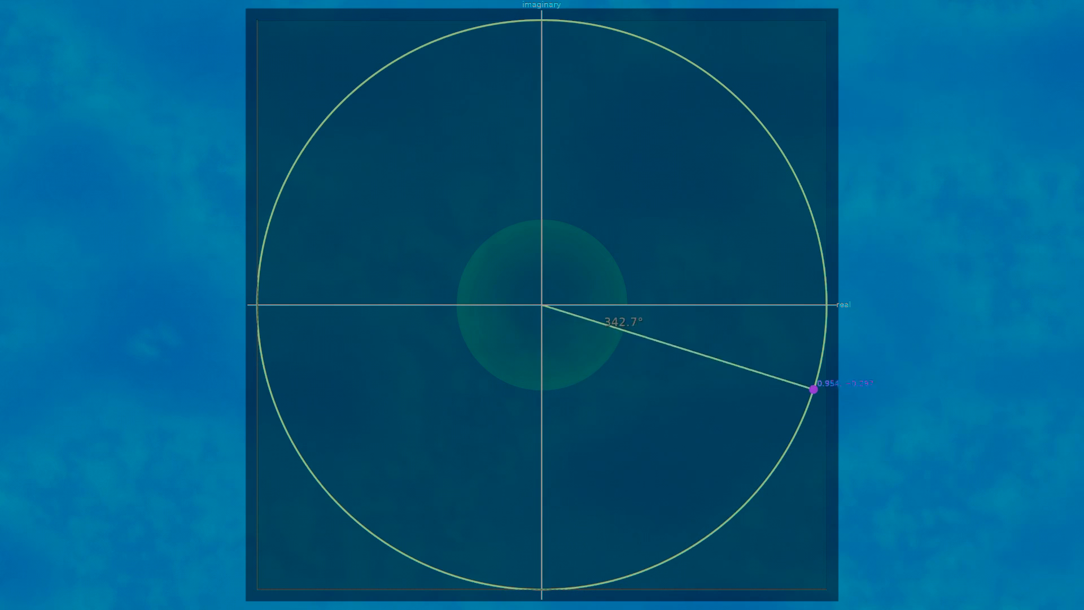
pyautogui.moveTo(813, 389); pyautogui.dragTo(793, 172)
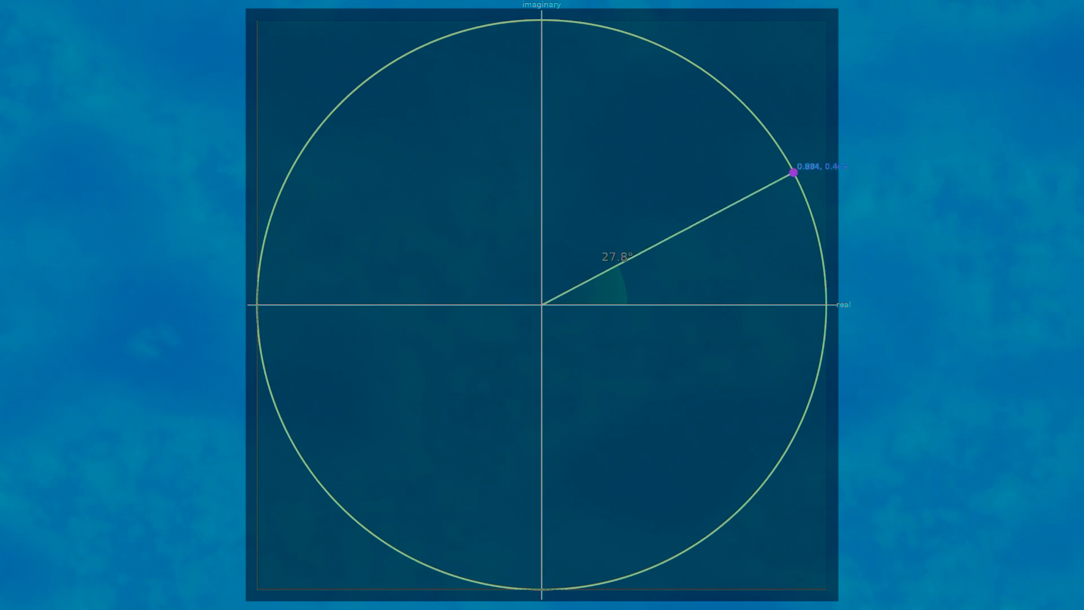
pyautogui.moveTo(794, 173); pyautogui.dragTo(625, 35)
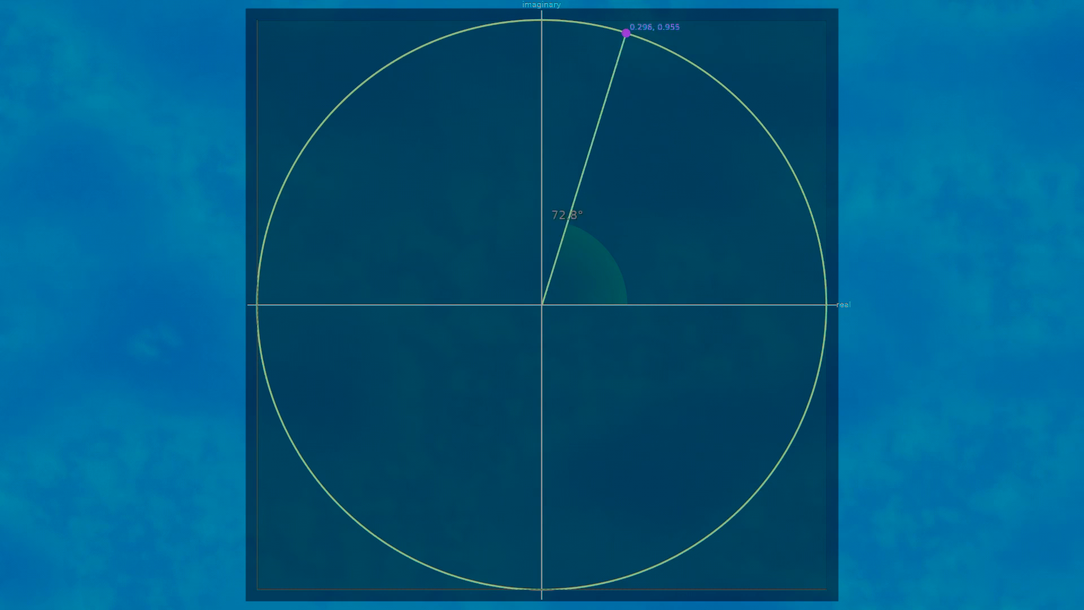
pyautogui.moveTo(625, 34); pyautogui.dragTo(408, 54)
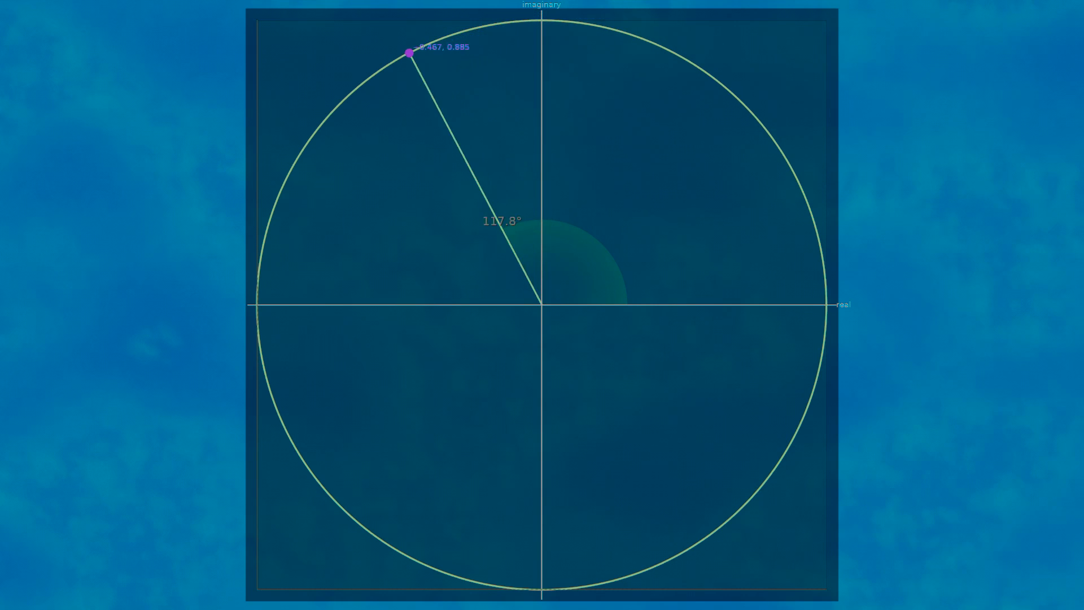
pyautogui.moveTo(409, 54); pyautogui.dragTo(268, 221)
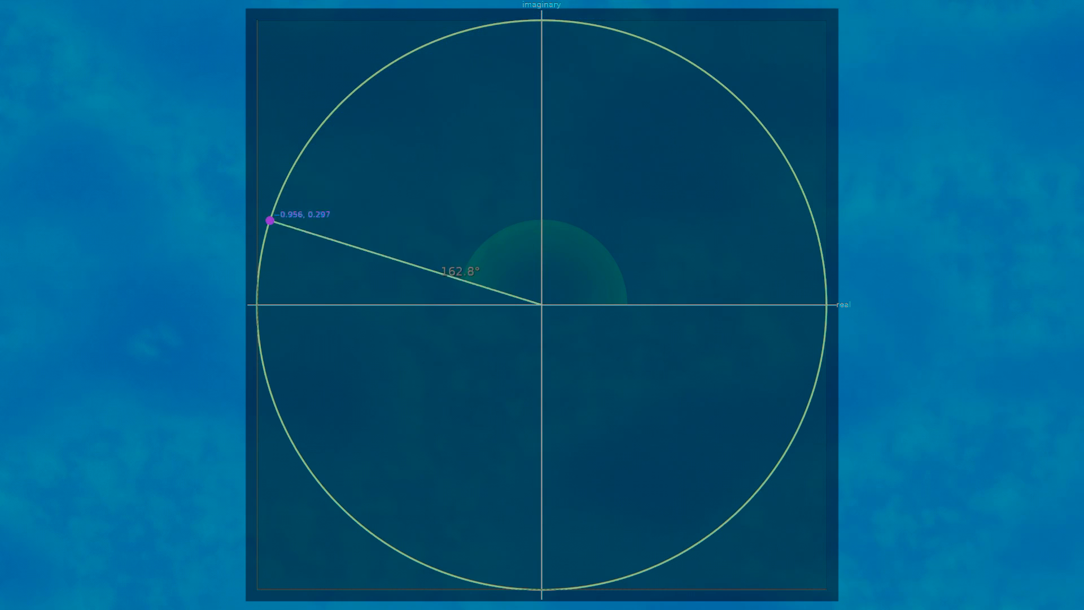
pyautogui.moveTo(268, 222); pyautogui.dragTo(289, 437)
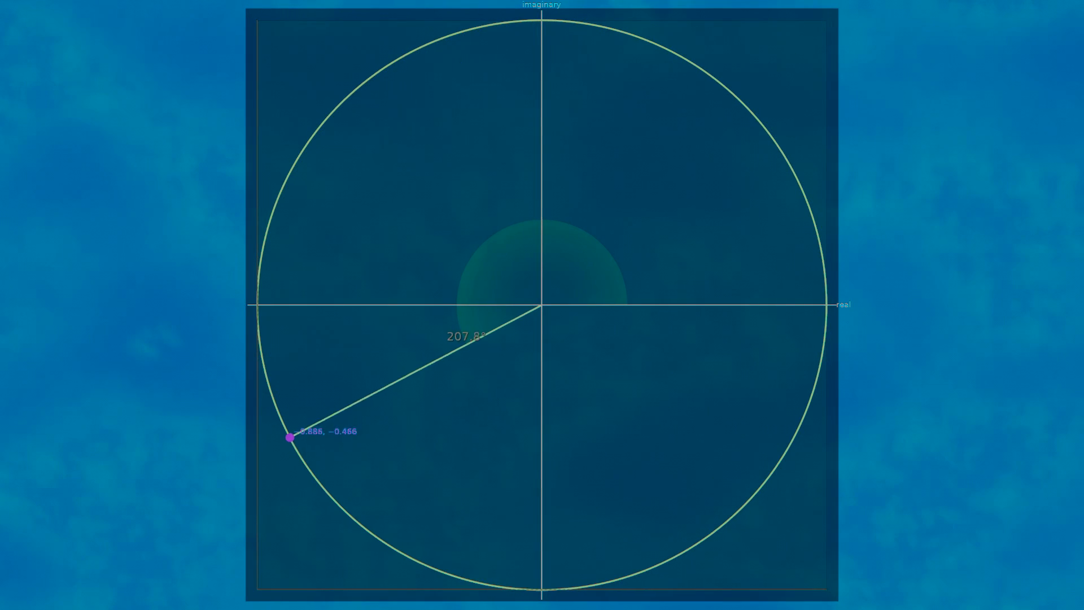
pyautogui.moveTo(289, 437); pyautogui.dragTo(458, 576)
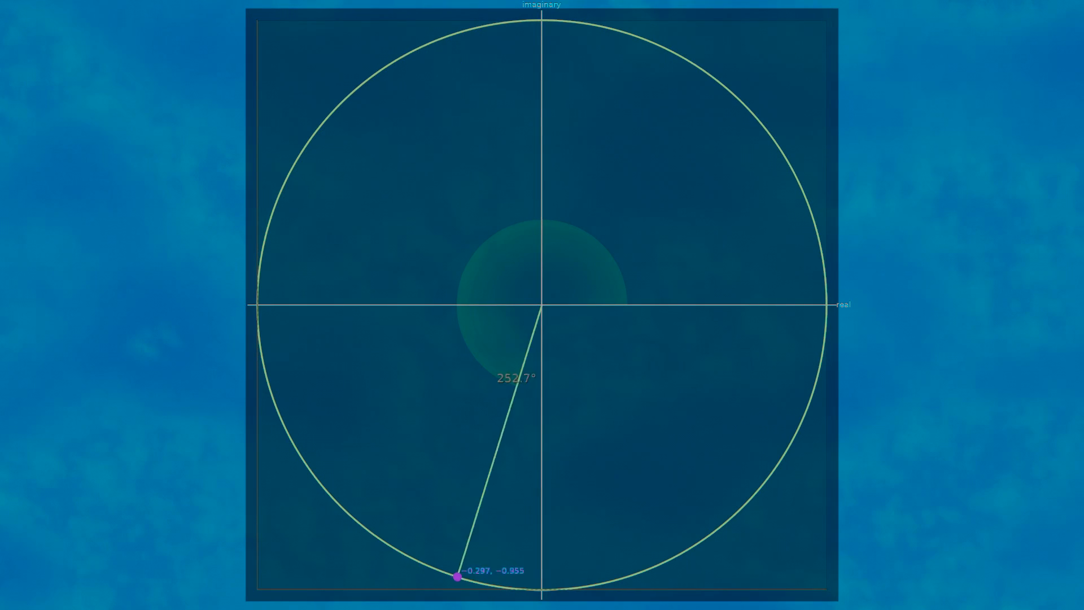
pyautogui.moveTo(458, 576); pyautogui.dragTo(674, 557)
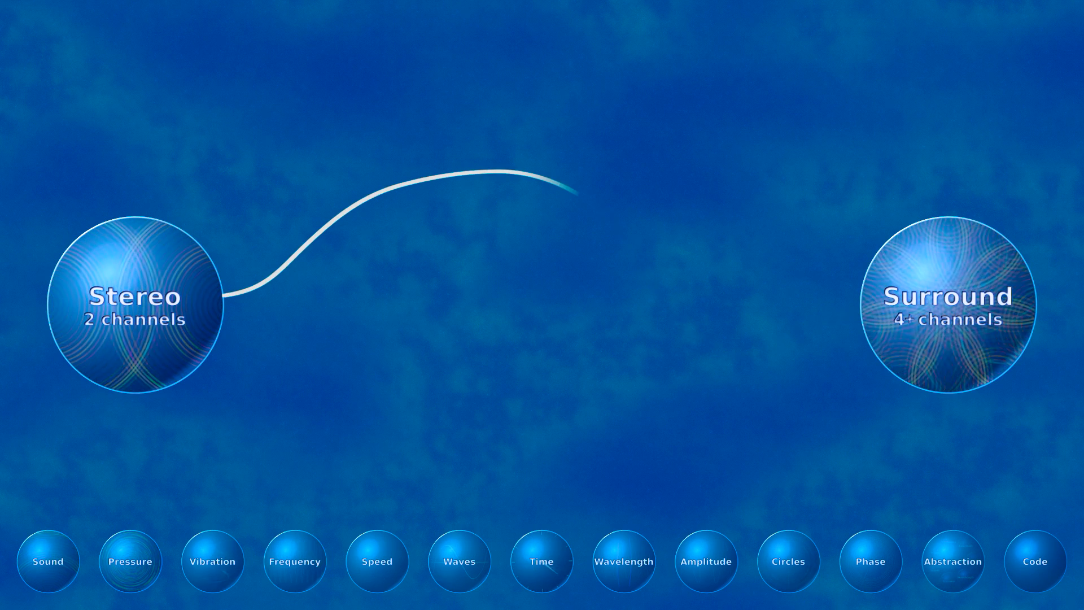
pyautogui.click(131, 561)
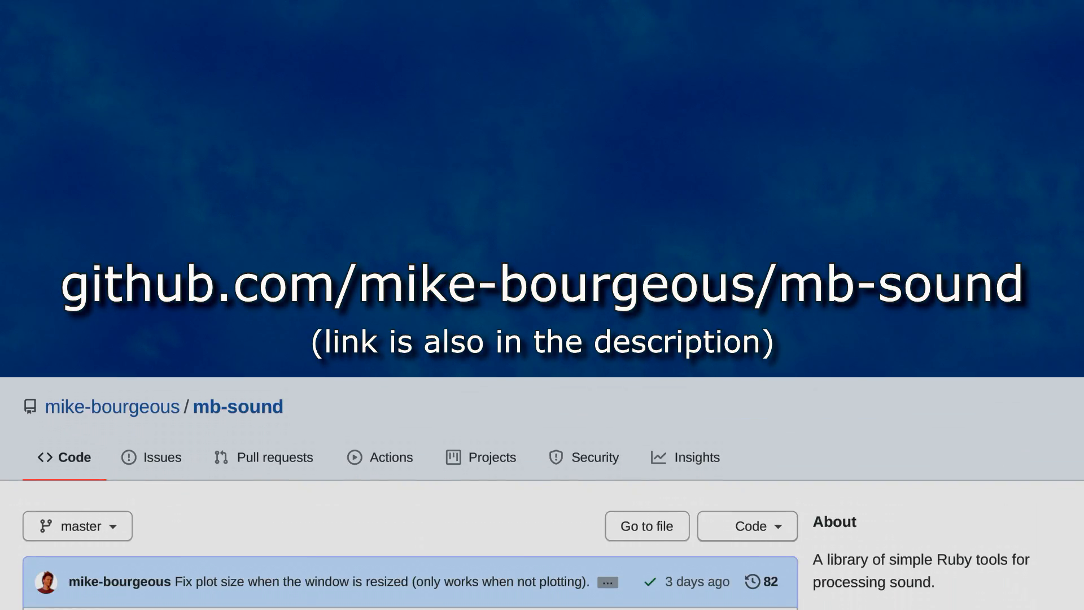
# Step: Scroll the mb-sound GitHub page down to the README installation section
pyautogui.scroll(-3)
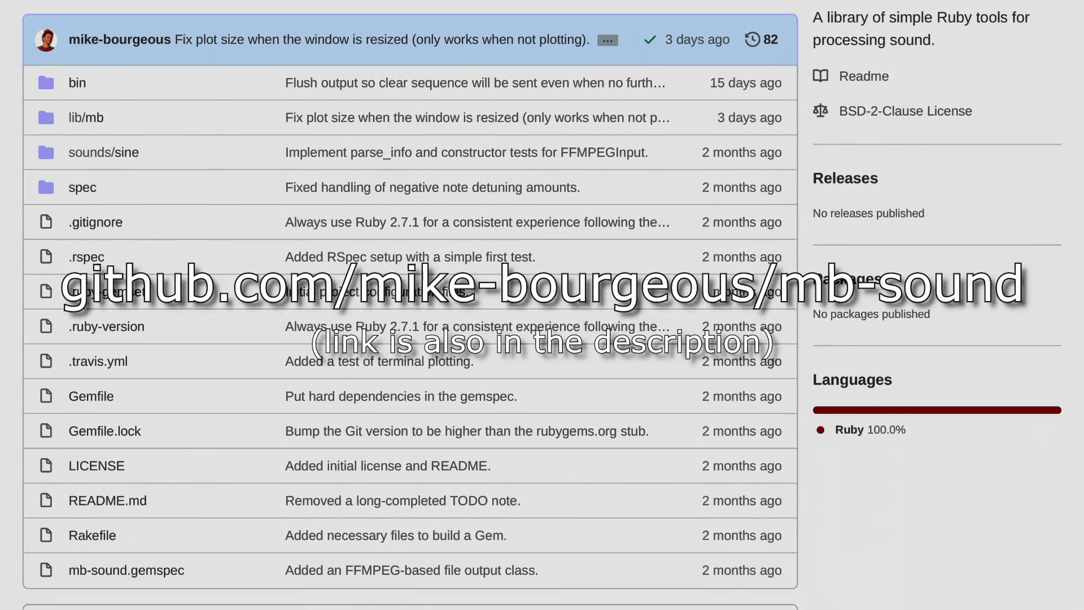
pyautogui.scroll(-3)
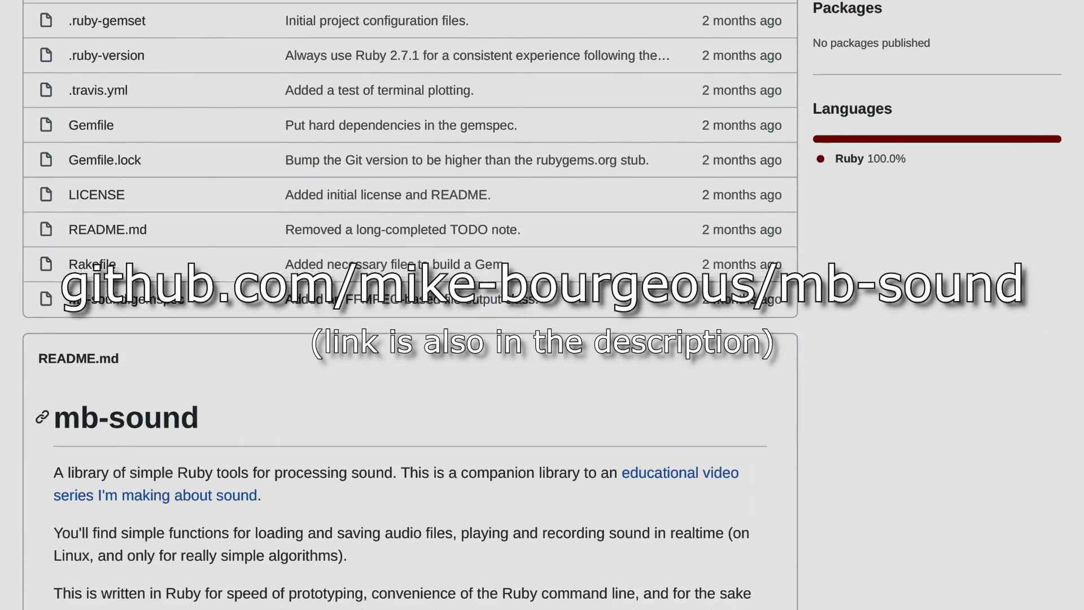
pyautogui.scroll(-3)
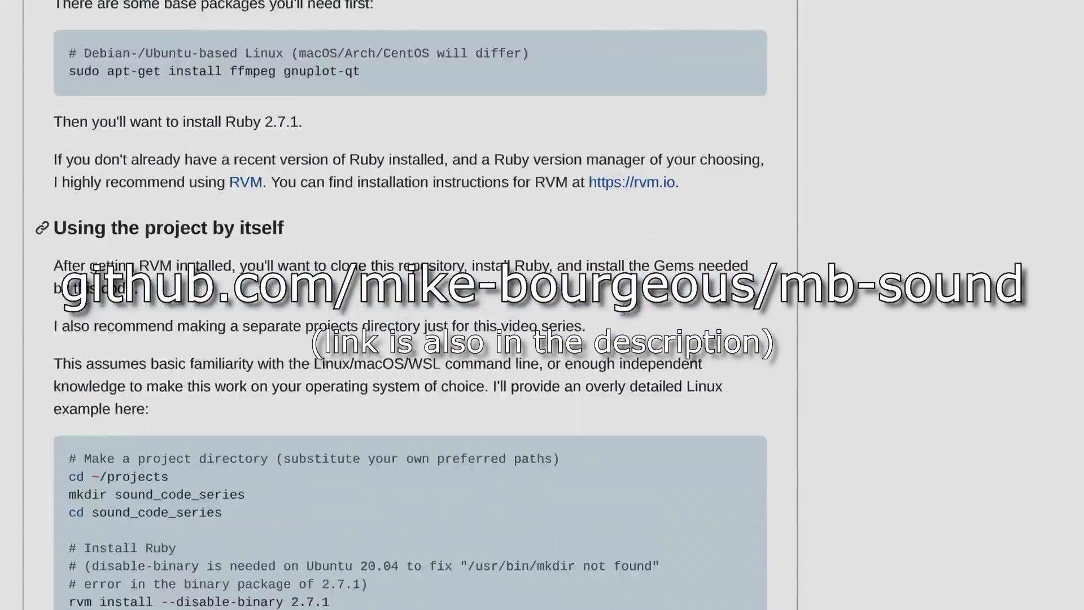
pyautogui.scroll(-3)
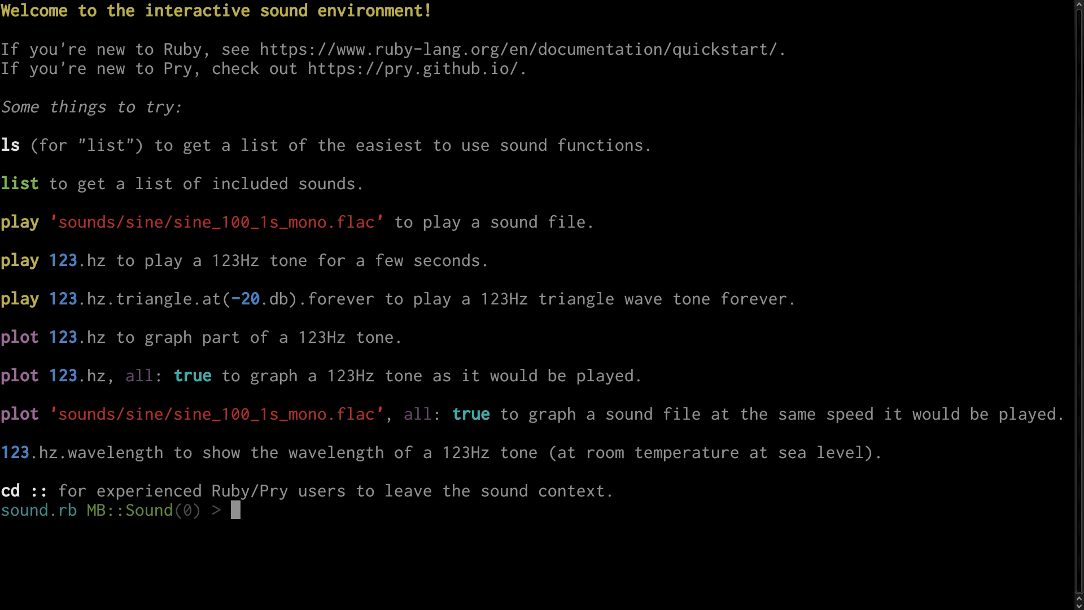
# Step: Play sounds/synth0.flac, plotting both channels' waveforms
pyautogui.write('pl')
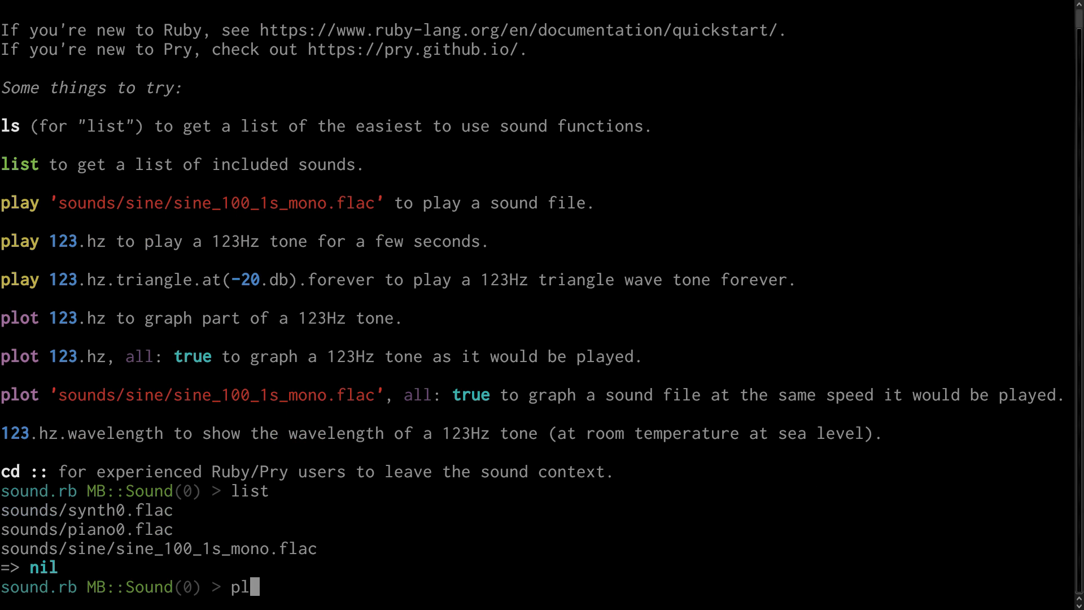
pyautogui.write("ay 'sounds/synth0")
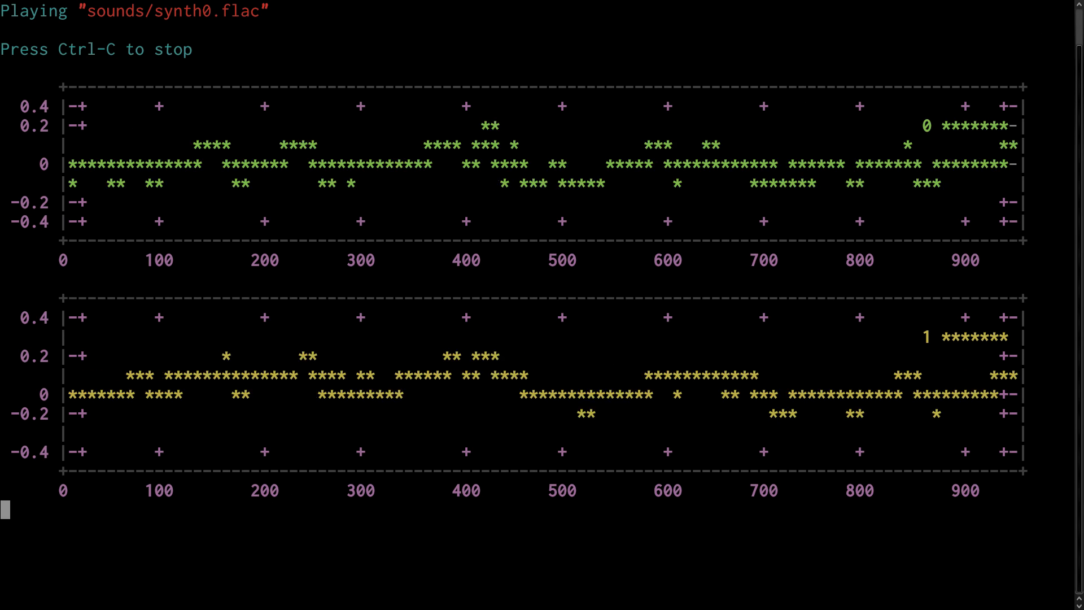
# Step: Play sounds/piano0.flac, then the 123 Hz sine tone
pyautogui.write("play 'sounds/piano0.flac'")
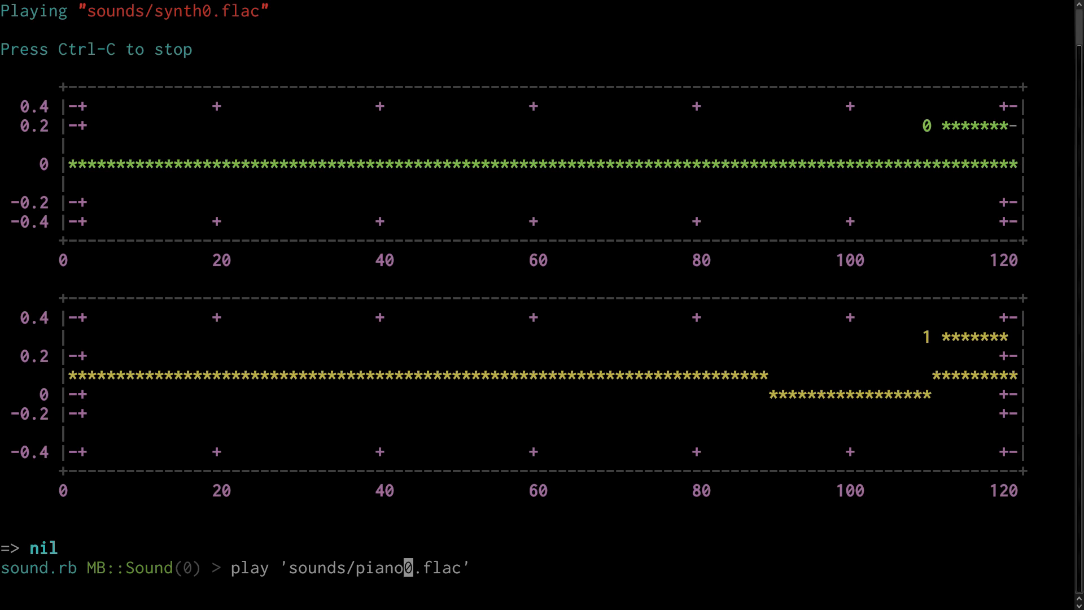
pyautogui.press('enter')
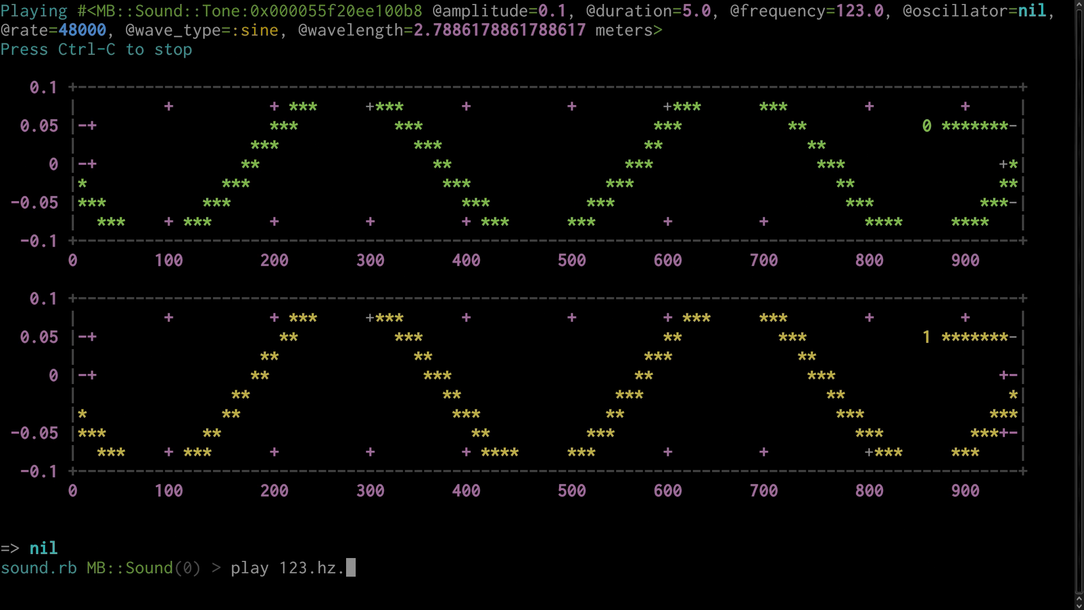
# Step: Play the 123 Hz triangle tone at -10 dB, then the [123.hz, 125.hz] pair
pyautogui.write('triangle')
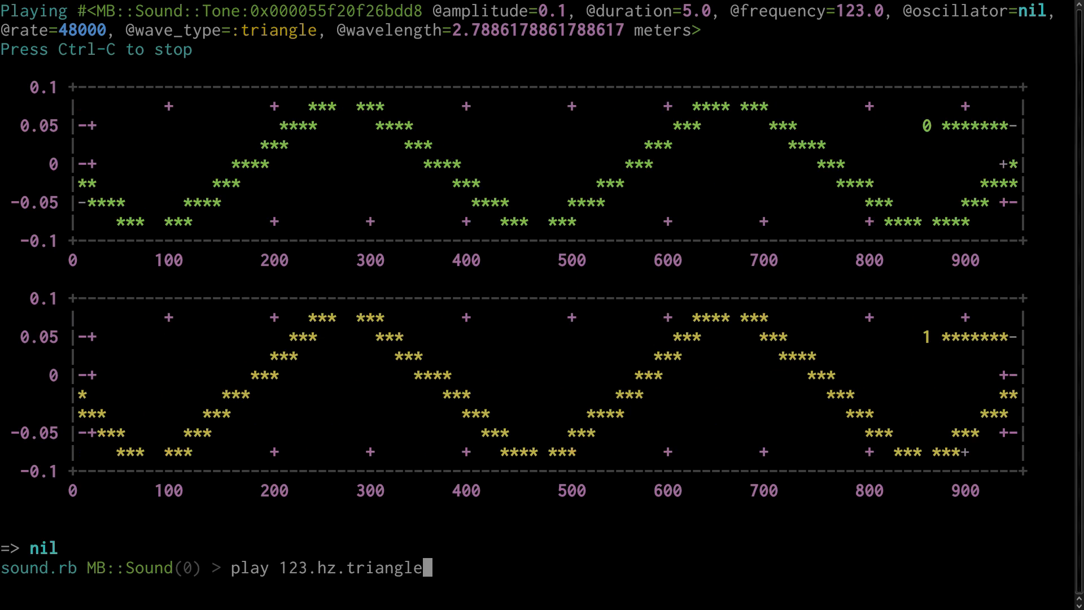
pyautogui.write('.at(-10.db)')
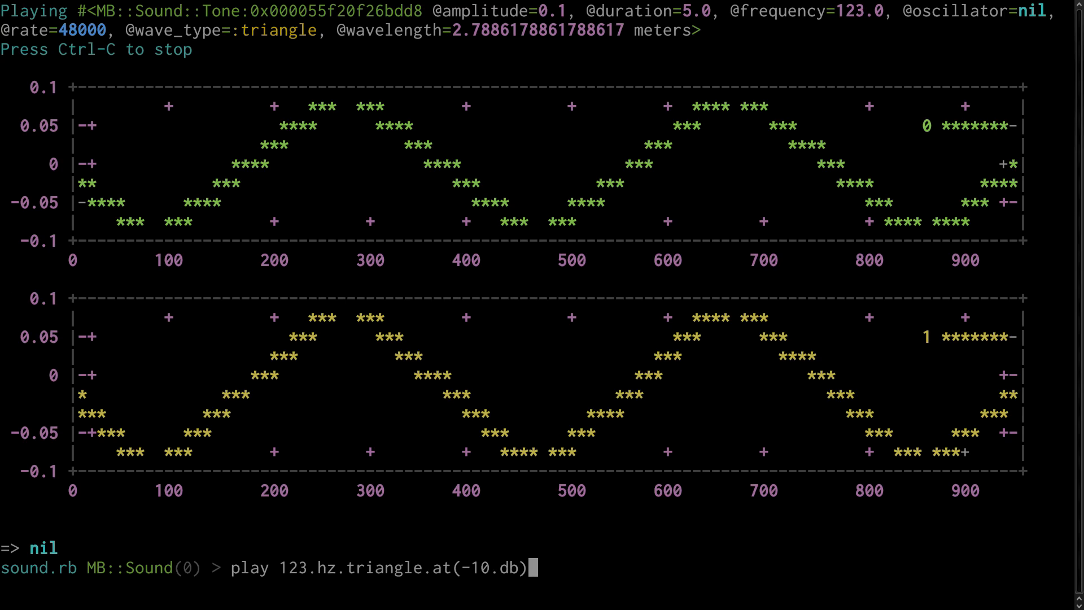
pyautogui.press('Return')
pyautogui.write('play [123.hz')
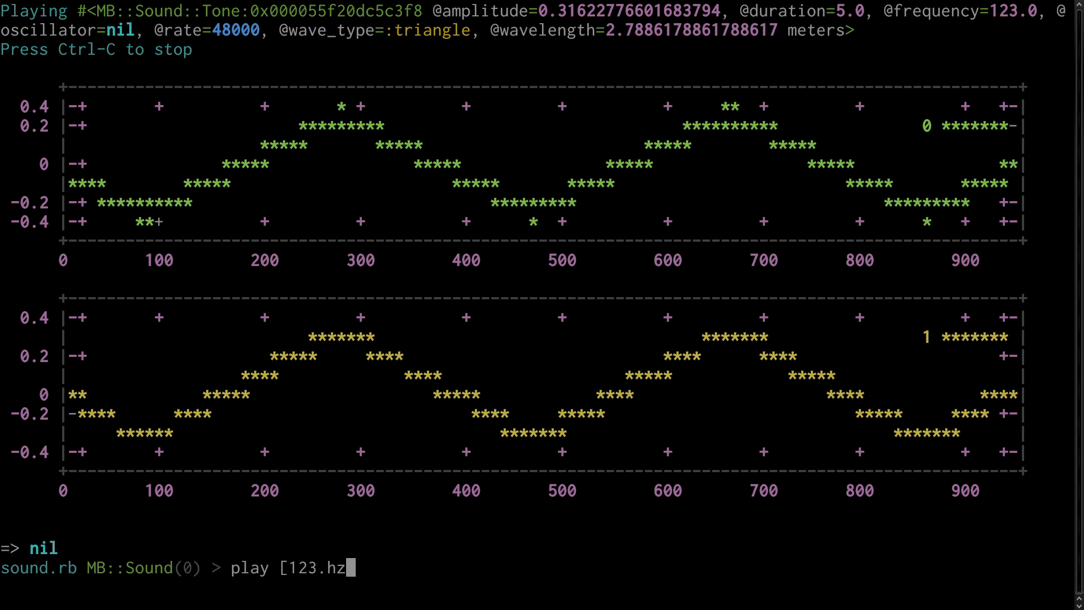
pyautogui.write(', 125.hz]')
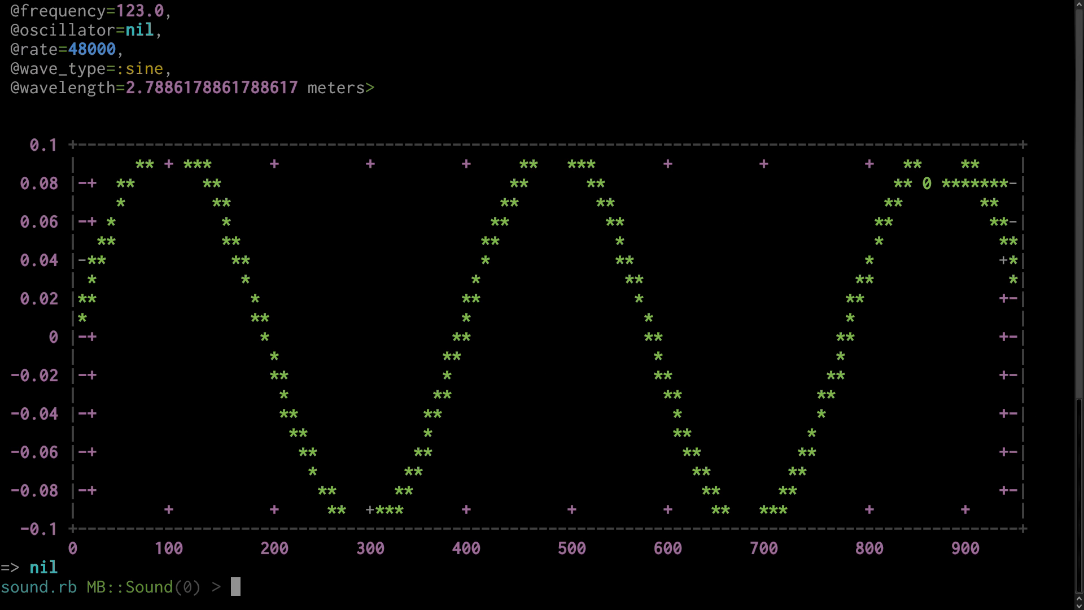
# Step: Plot the 123 Hz sine tone as a single tall graph with extra options
pyautogui.write('plot 123.hz,g')
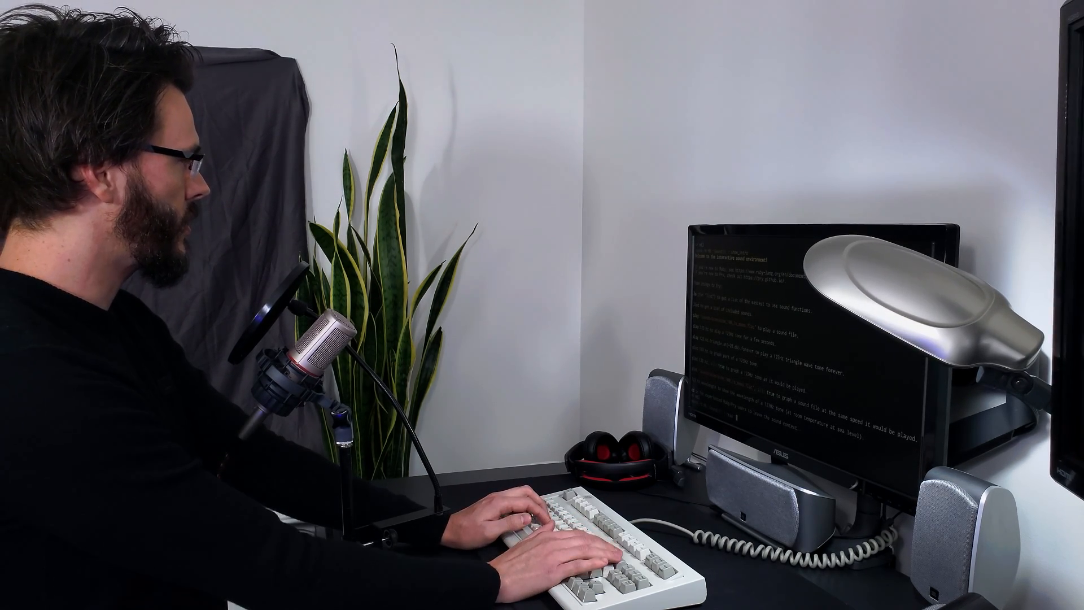
# Step: Read sounds/synth0.flac into synth, confirm it is an Array, and play it
pyautogui.write("synth = read'")
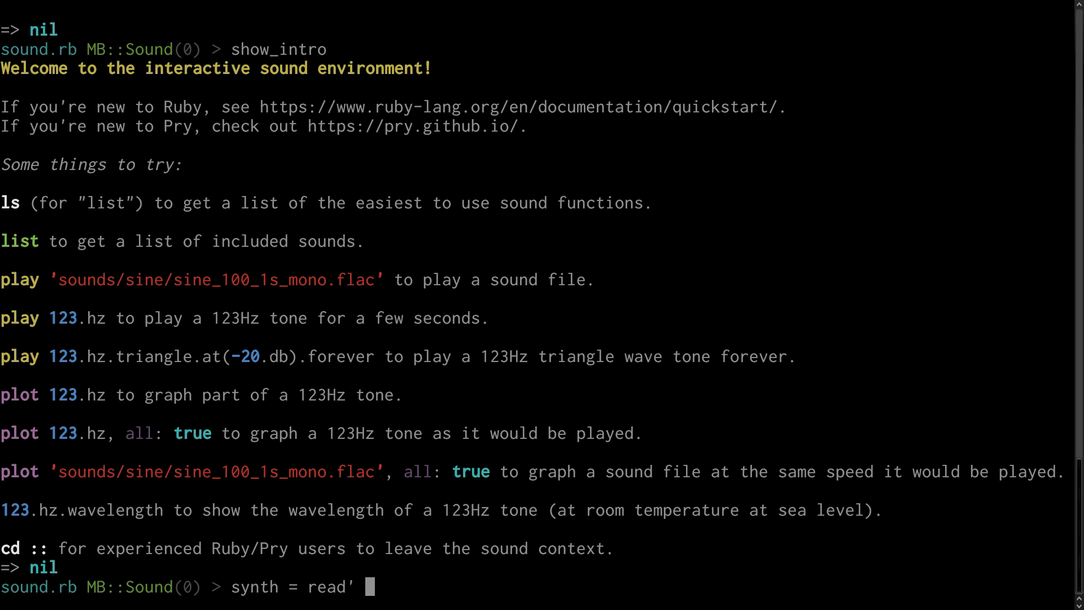
pyautogui.write('s')
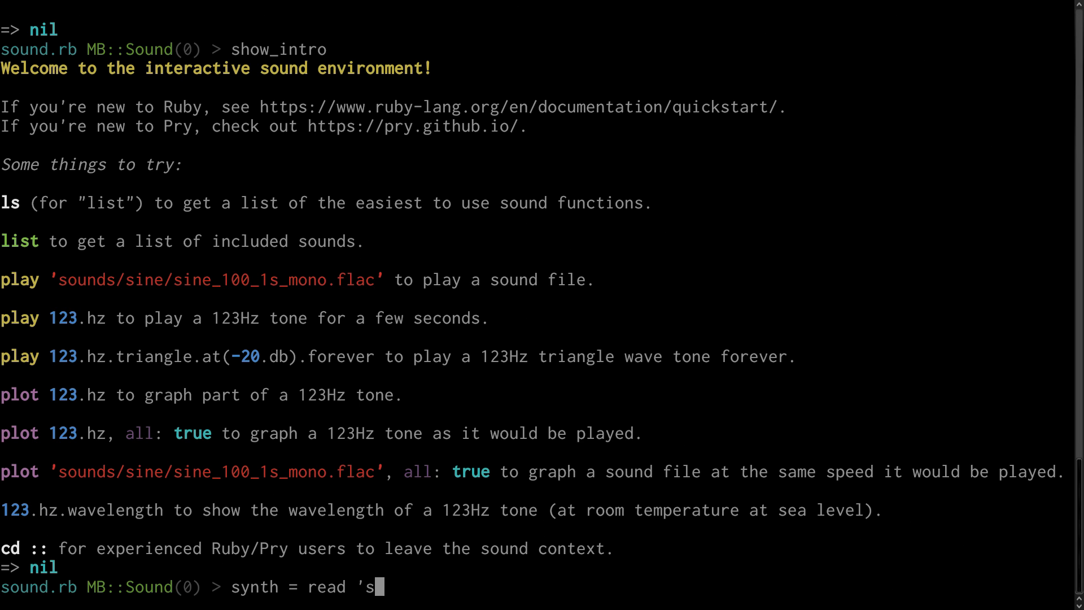
pyautogui.write("ounds/synth0.flac'")
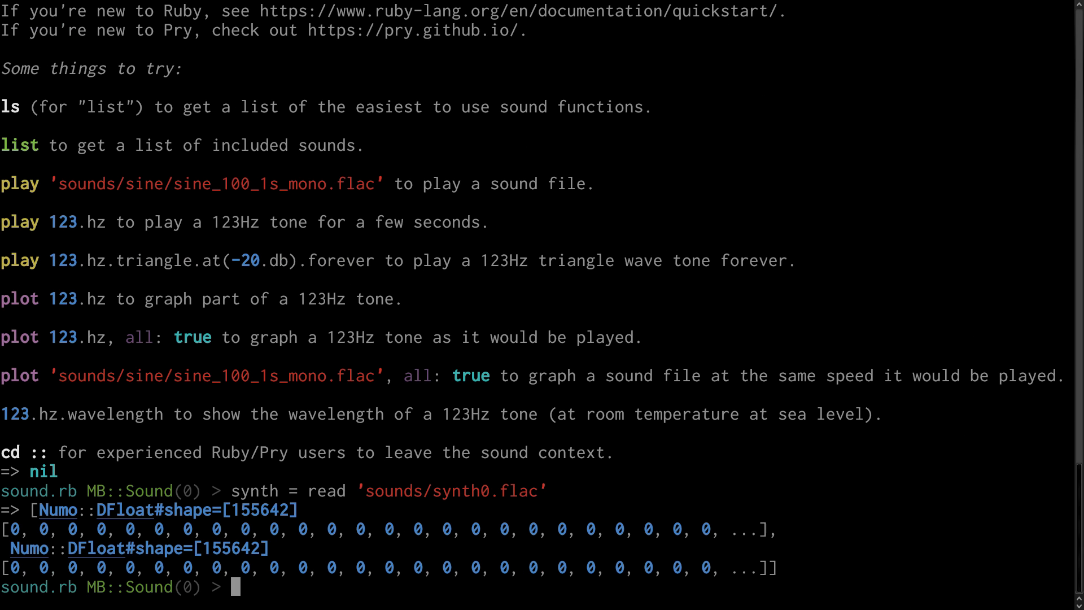
pyautogui.write('synth.class')
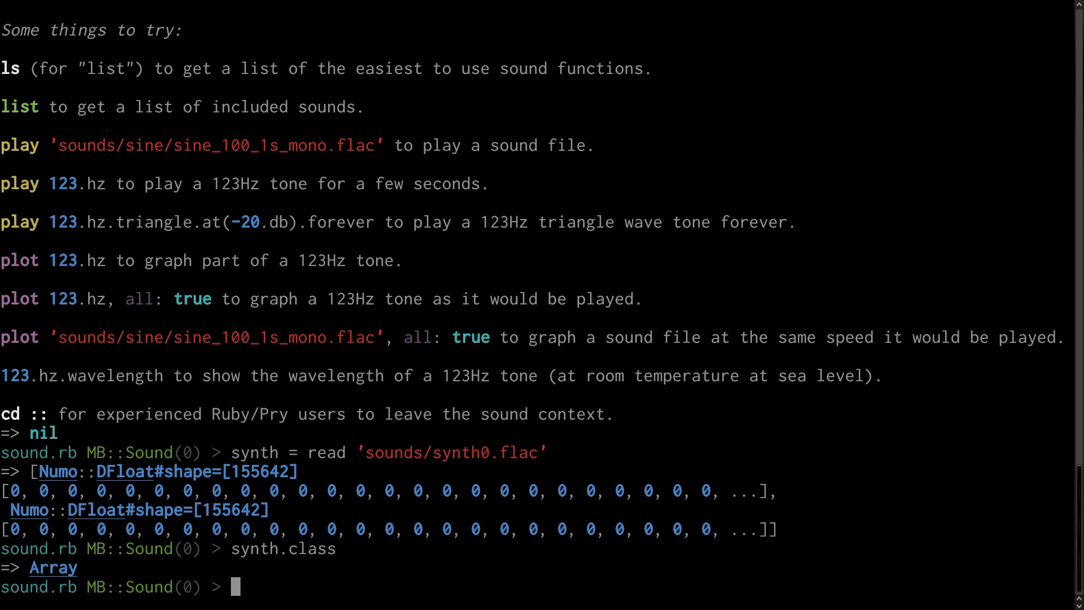
pyautogui.write('play')
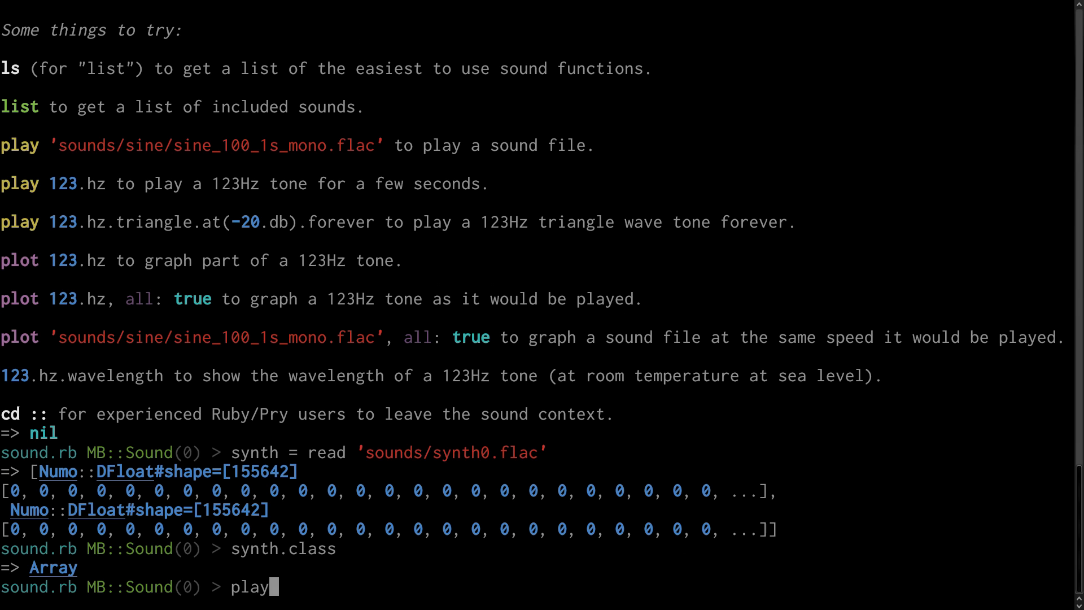
pyautogui.write('synth.map(&:reverse')
pyautogui.write('writ')
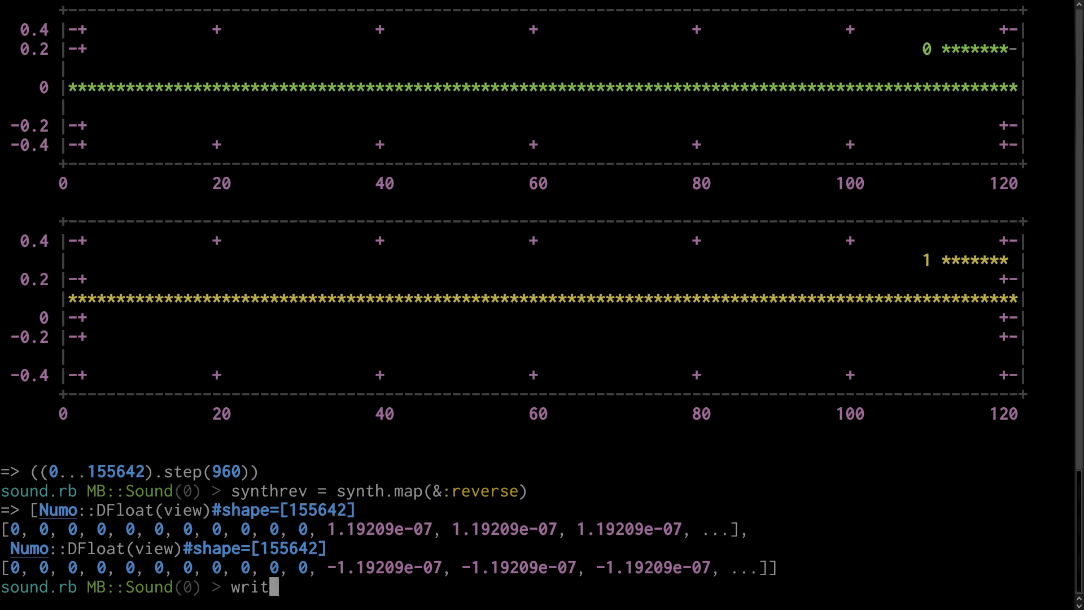
# Step: Write synthrev to /tmp/synthrev.flac at rate 48000, then start playing that file
pyautogui.write("e '/")
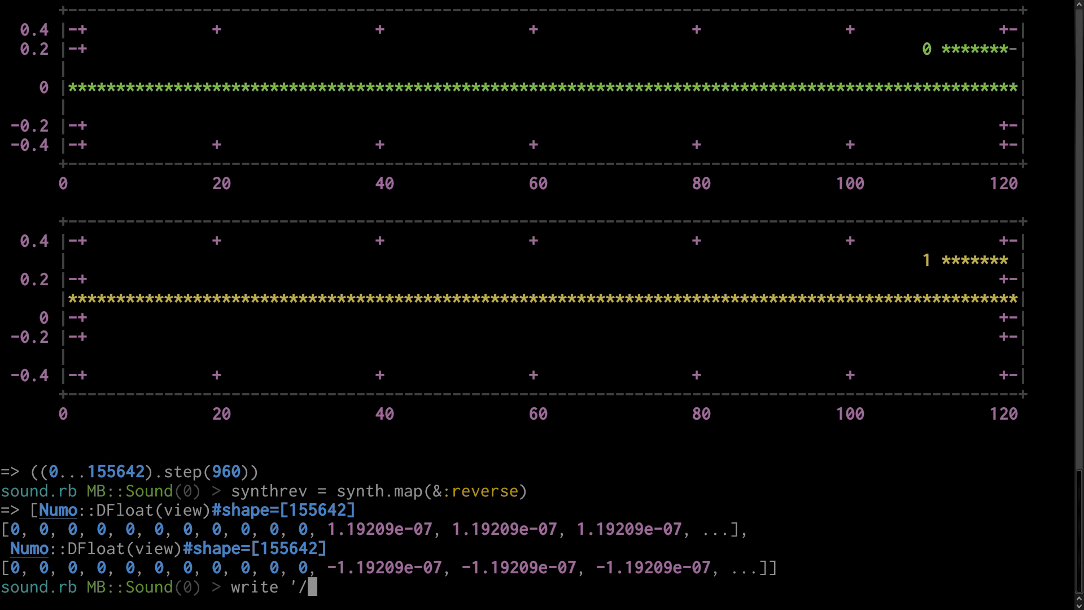
pyautogui.write("tmp/synthrev.flac'")
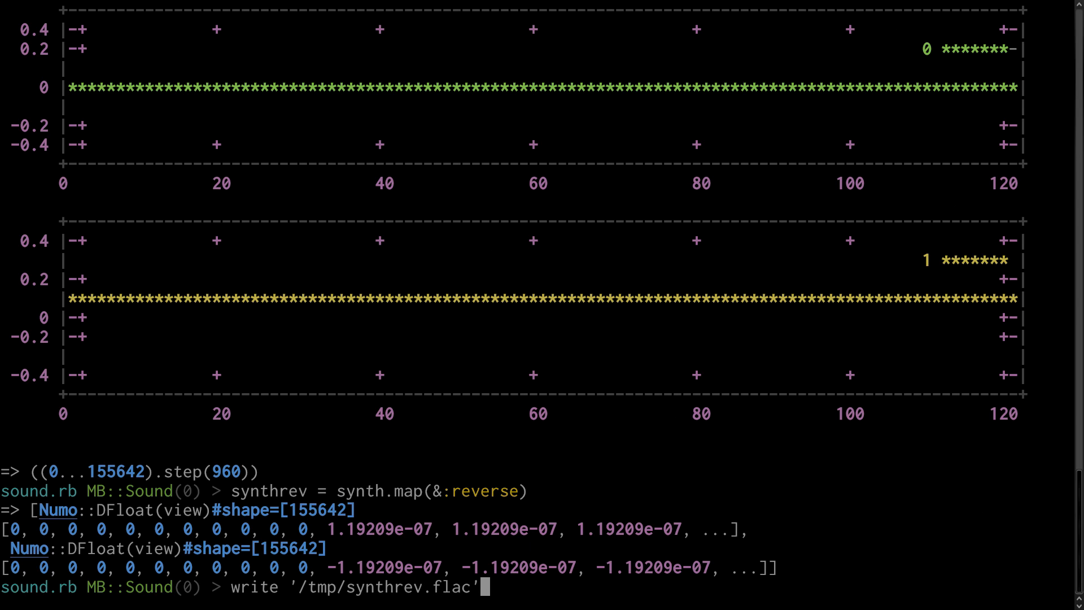
pyautogui.write(', synthr')
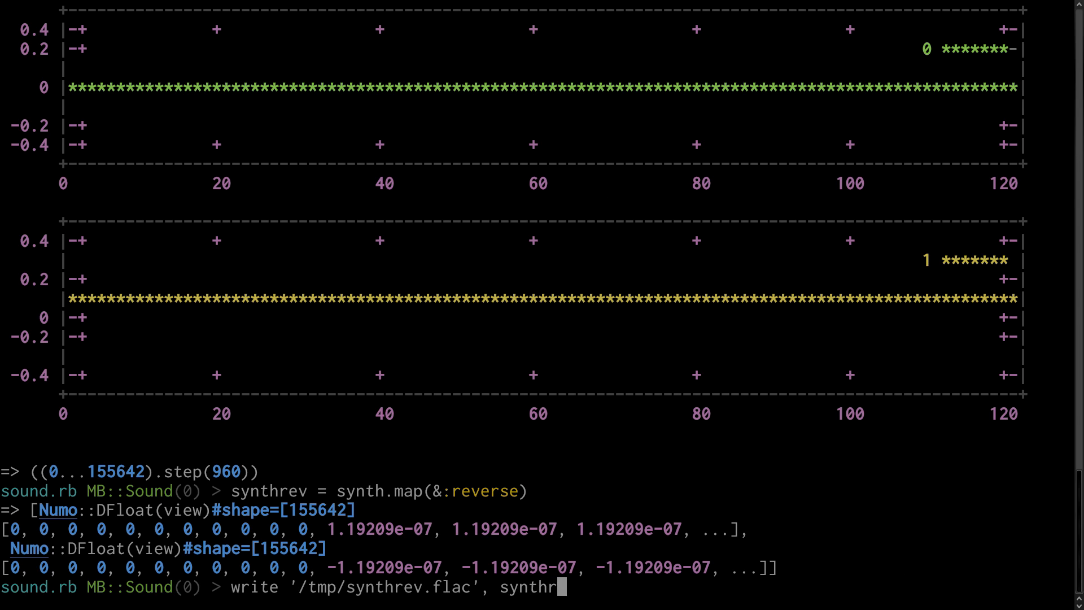
pyautogui.write(', rate: 4')
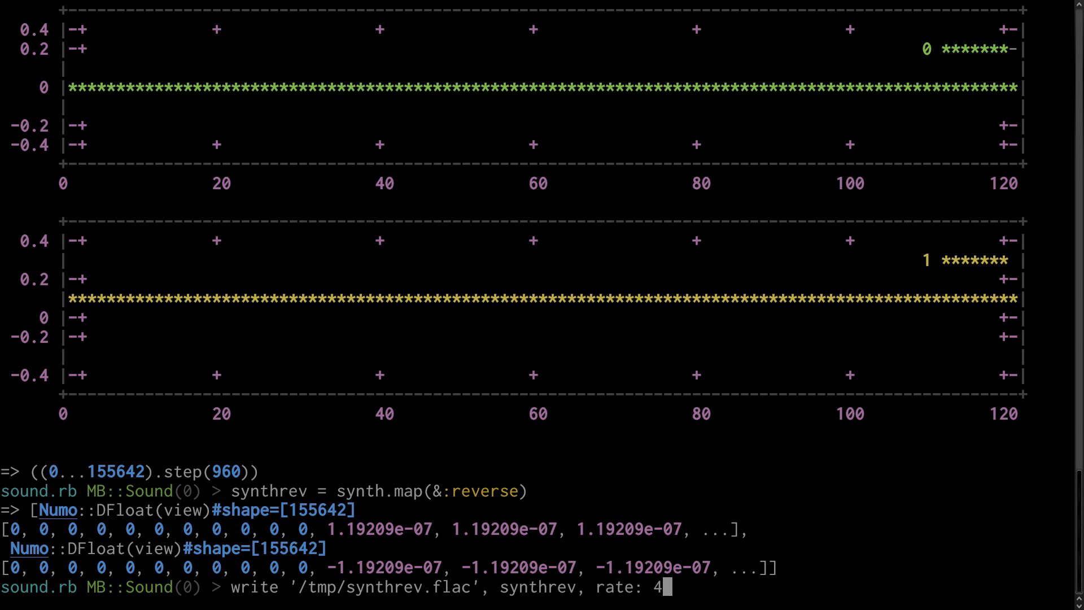
pyautogui.write('8000')
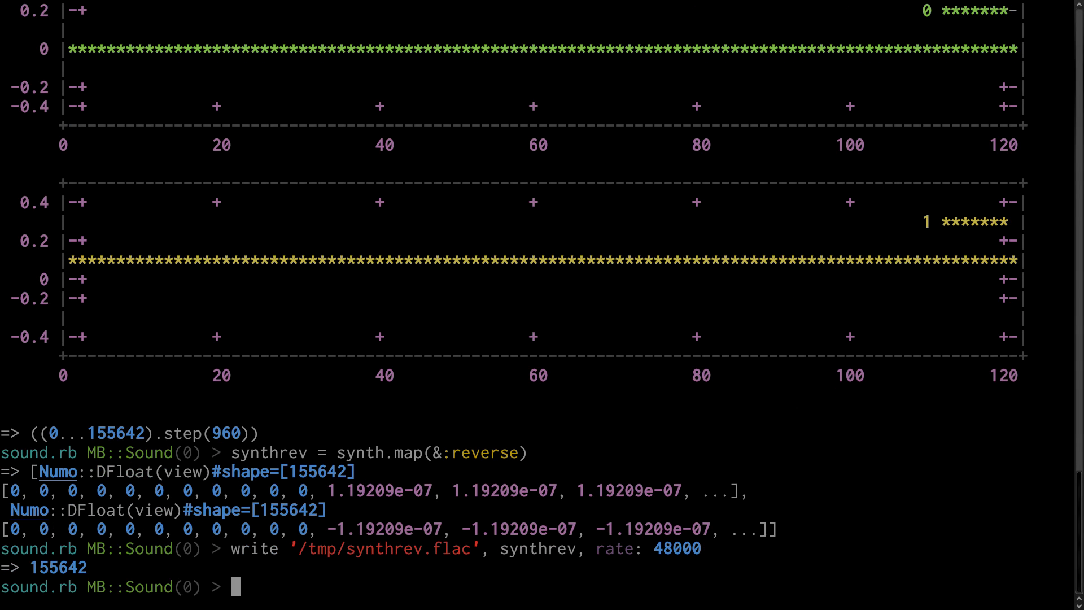
pyautogui.write("play '/tmp/synthr")
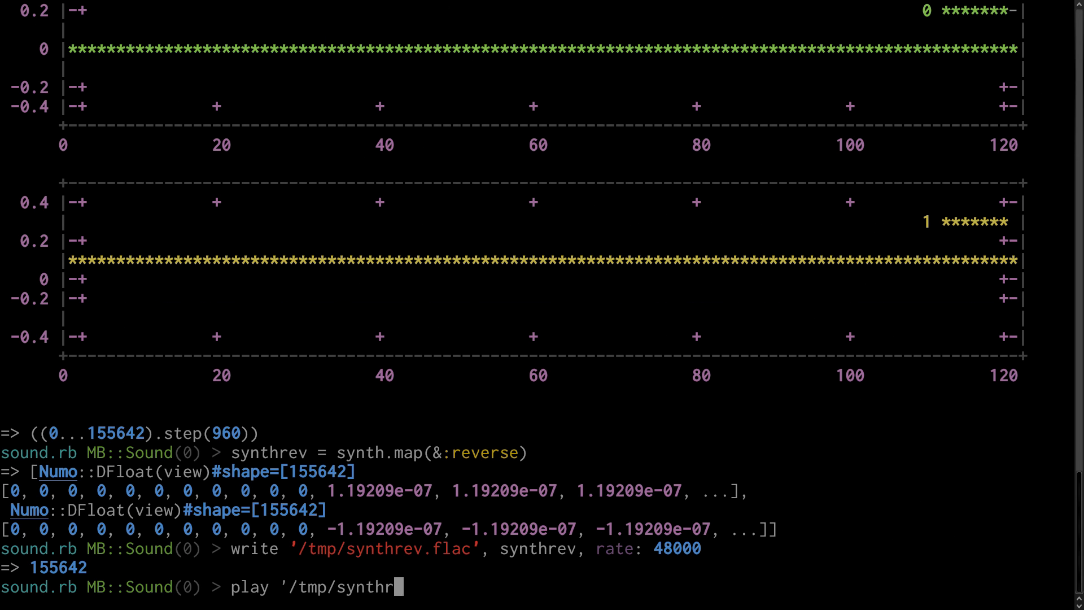